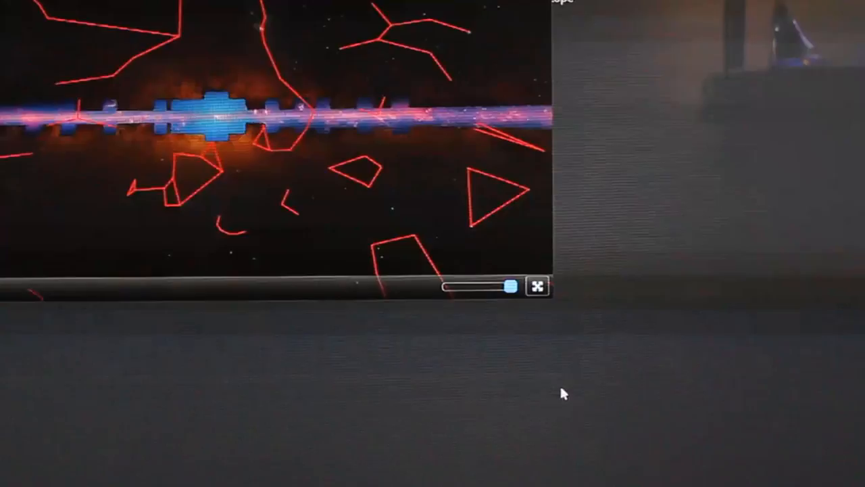
Step: Open the panorama full screen and zoom into a dark, mostly empty sky region
click(536, 285)
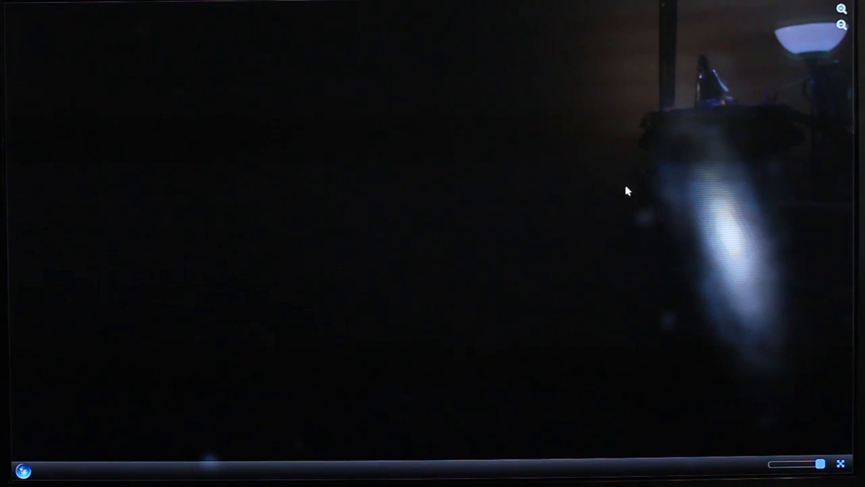
mouse_move(712, 80)
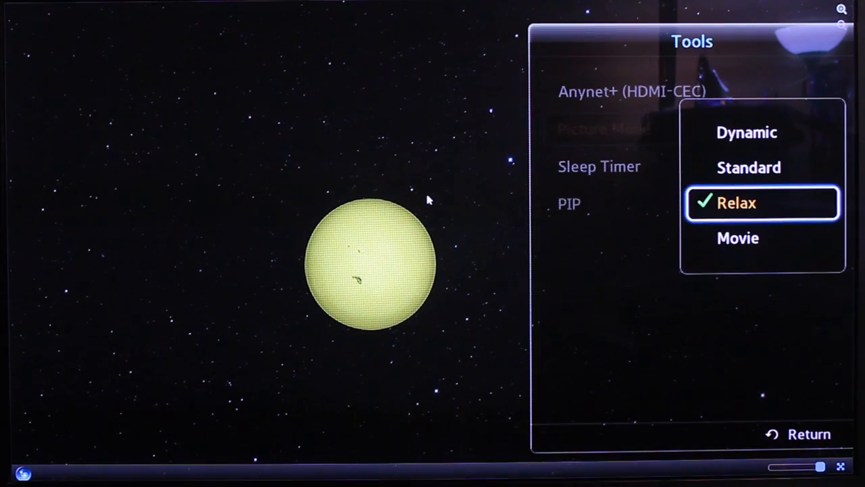
Step: Move down the Picture Mode list and choose Relax
key(Down)
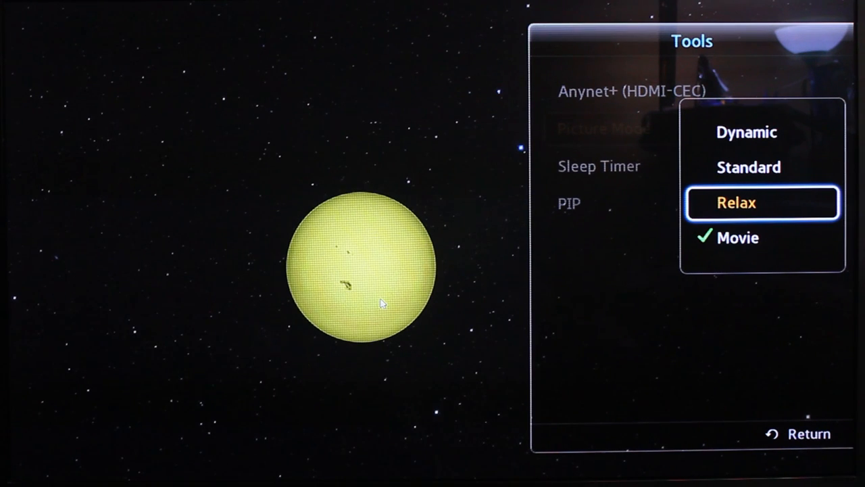
click(748, 202)
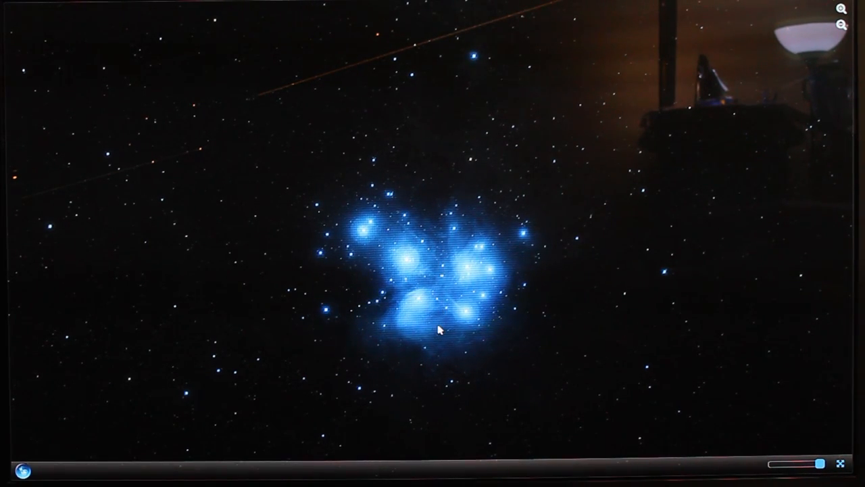
Step: Zoom further into the Pleiades so its blue stars spread across the screen
click(835, 15)
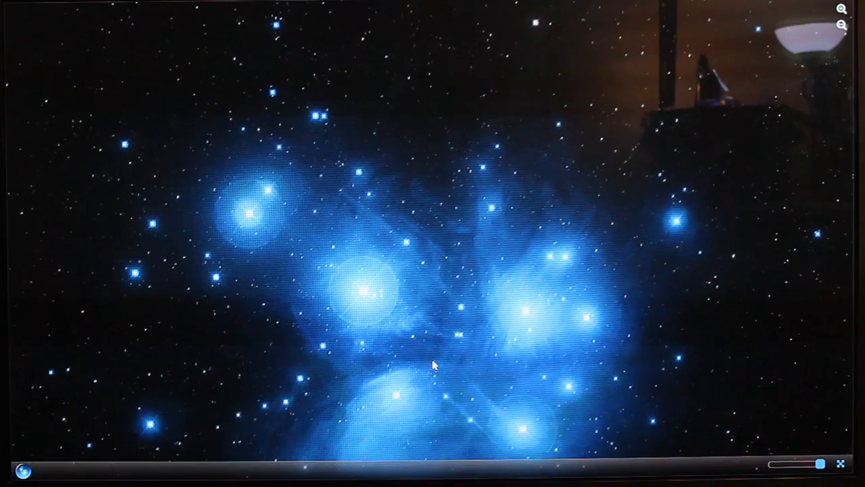